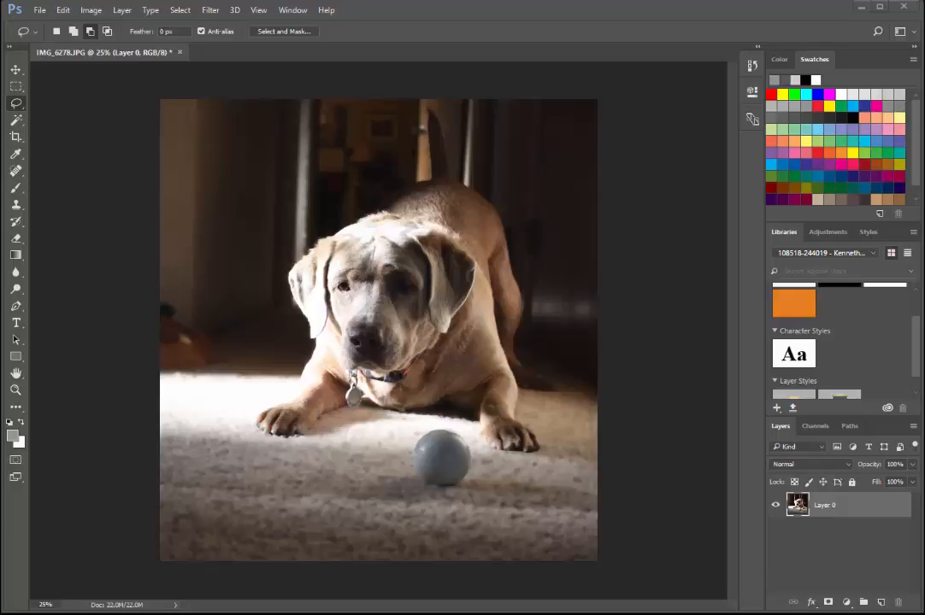
pyautogui.moveTo(619, 573)
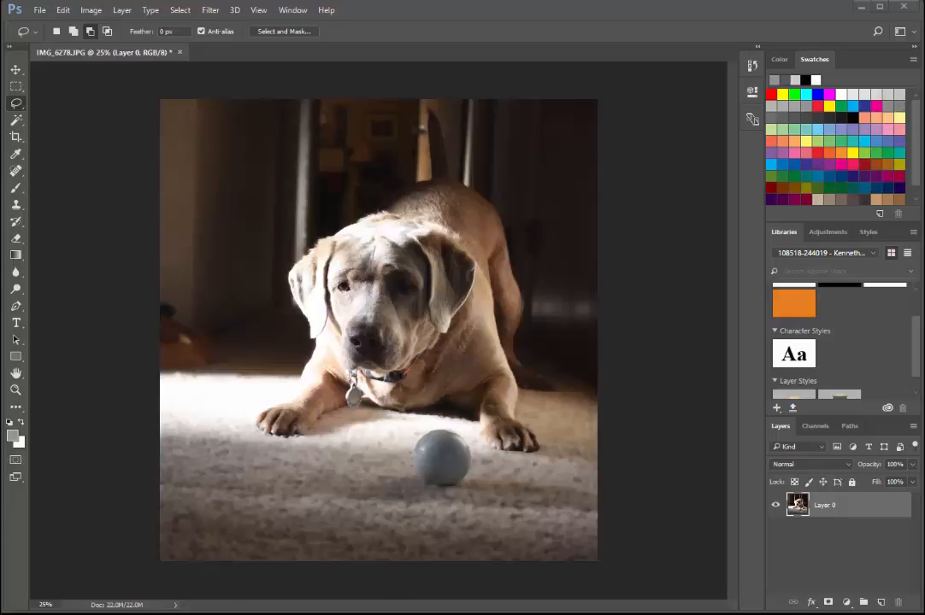
pyautogui.moveTo(60, 48)
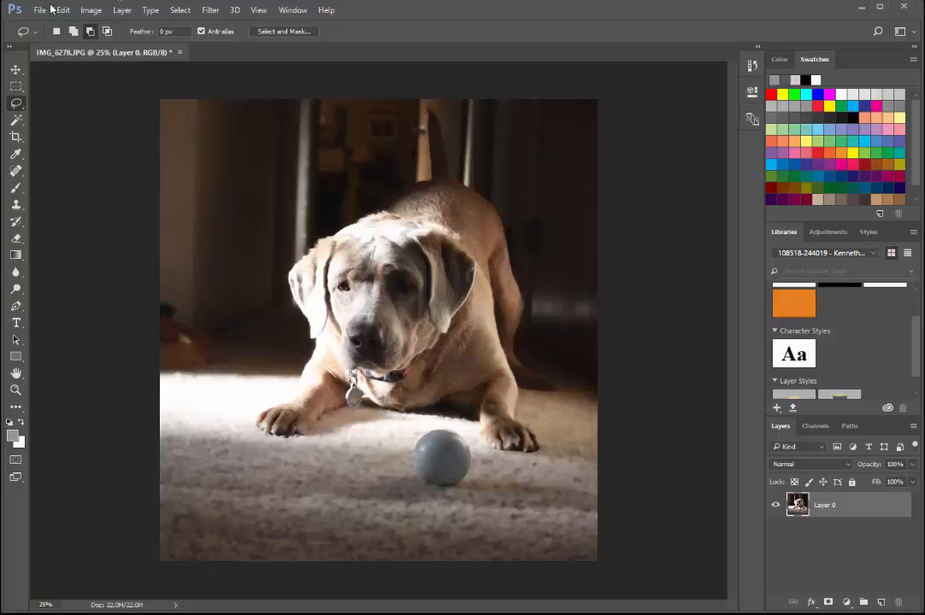
# Make the Horizontal Type tool active to start adding text to the dog photo
pyautogui.click(16, 323)
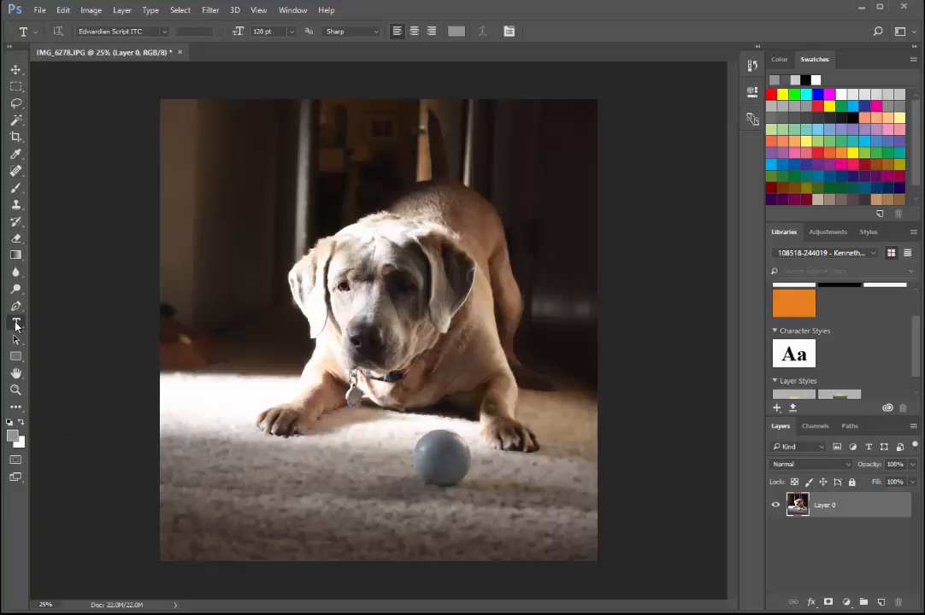
pyautogui.moveTo(232, 238)
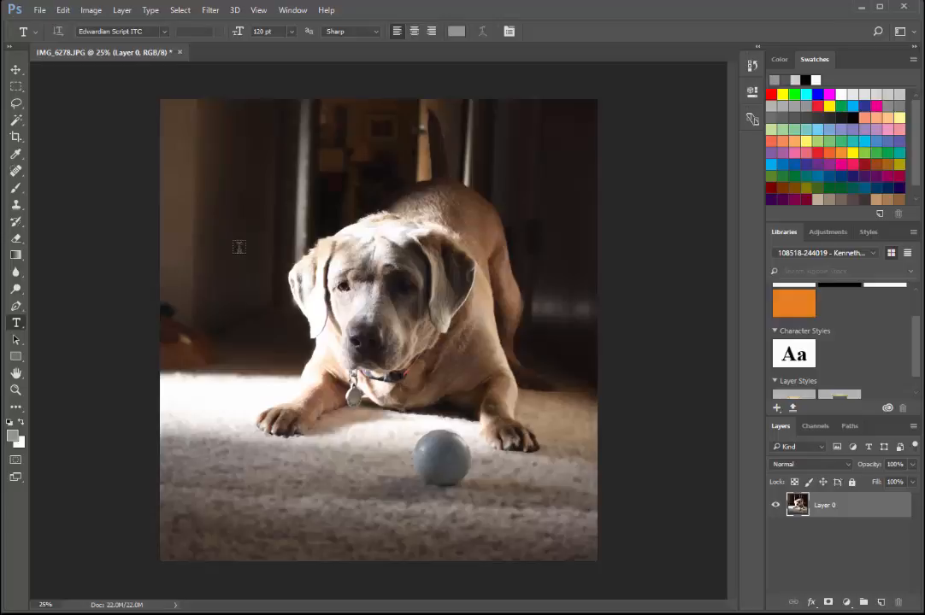
pyautogui.moveTo(236, 287)
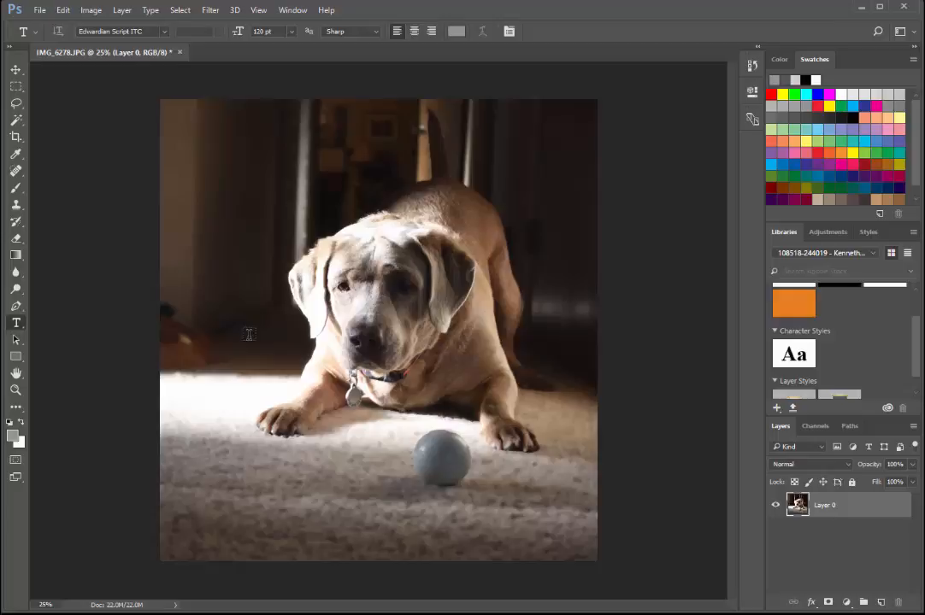
pyautogui.moveTo(366, 505)
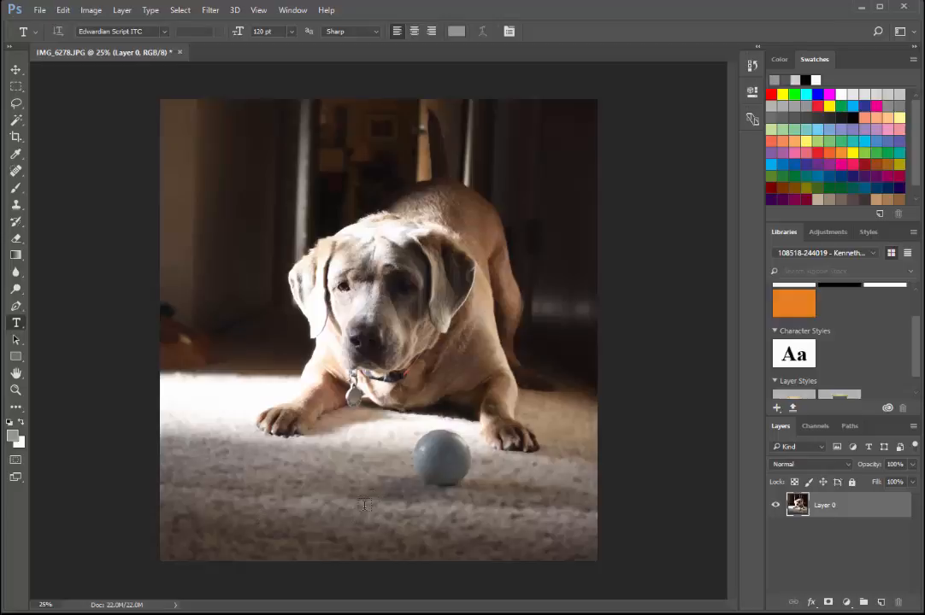
# Draw a small text box near the photo's bottom right corner
pyautogui.moveTo(362, 503); pyautogui.dragTo(503, 550)
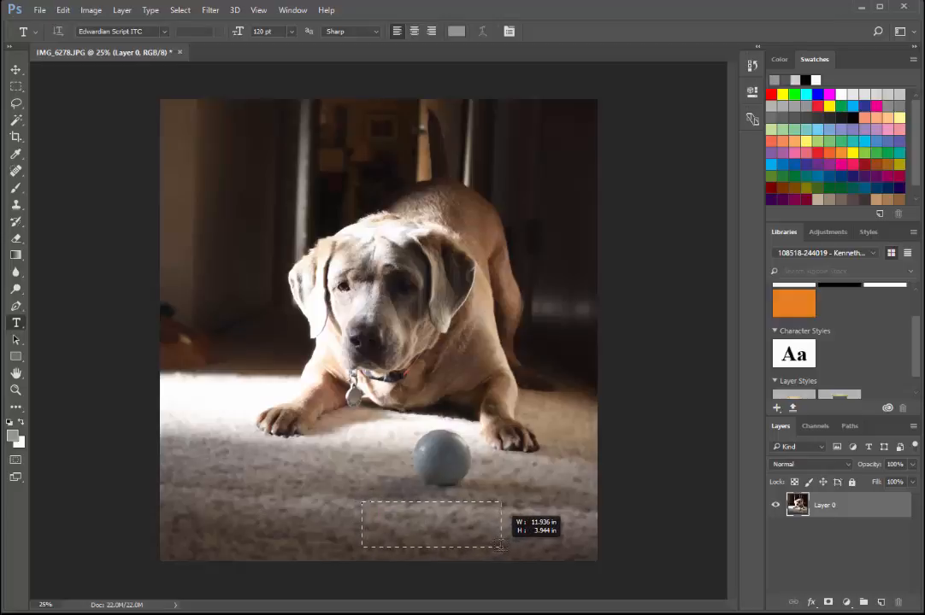
pyautogui.moveTo(500, 547); pyautogui.dragTo(584, 539)
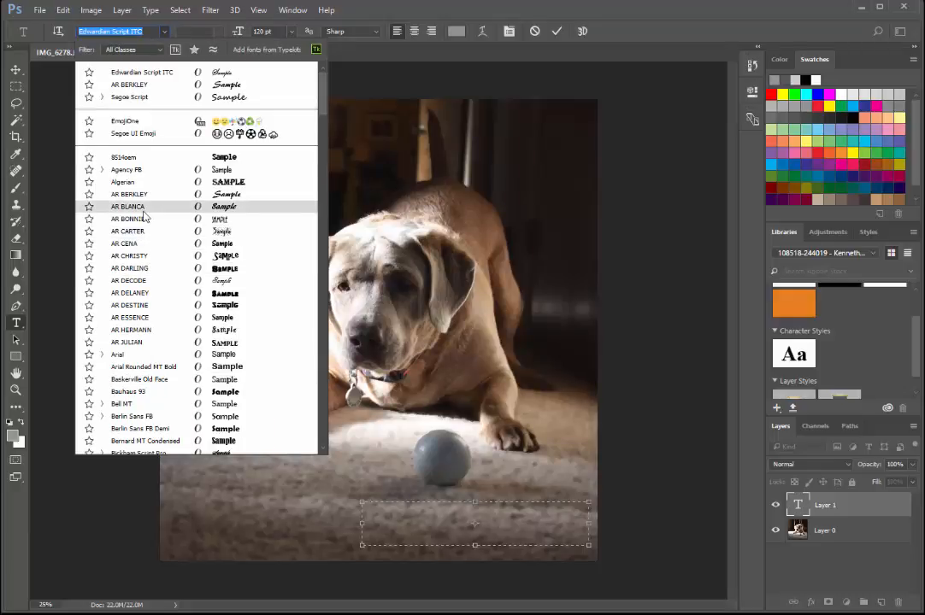
# Choose Edwardian Script ITC as the typeface from the font list
pyautogui.scroll(-3)
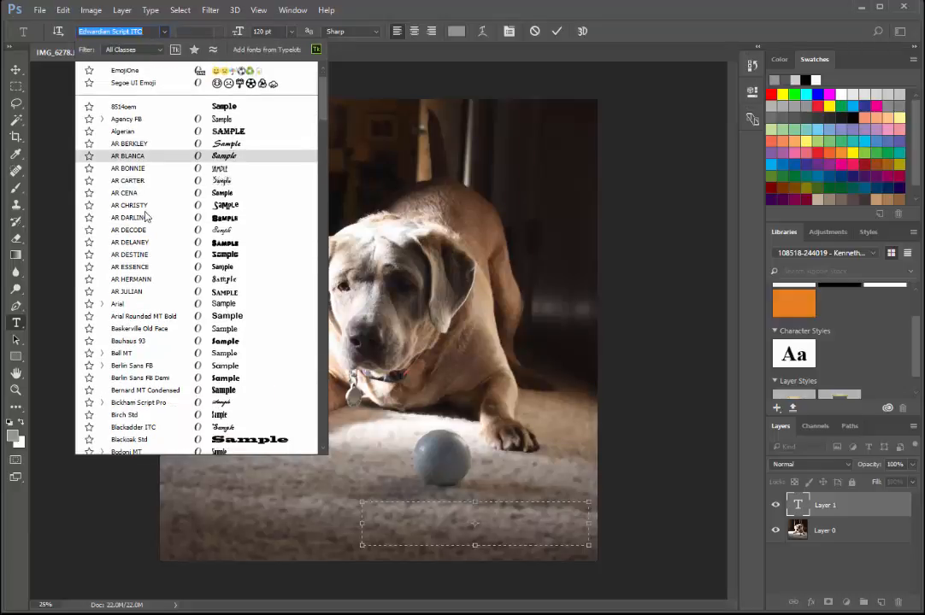
pyautogui.scroll(-3)
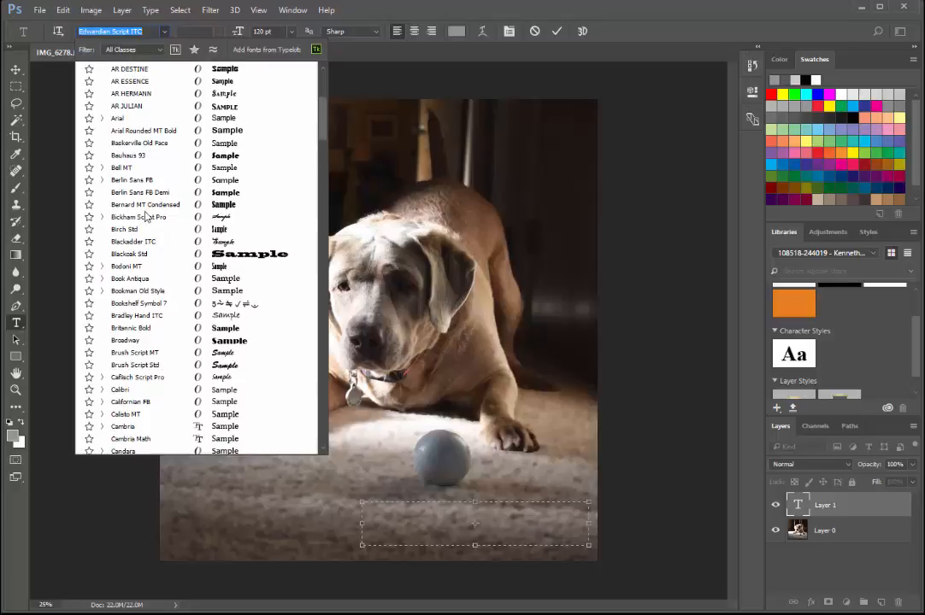
pyautogui.scroll(-3)
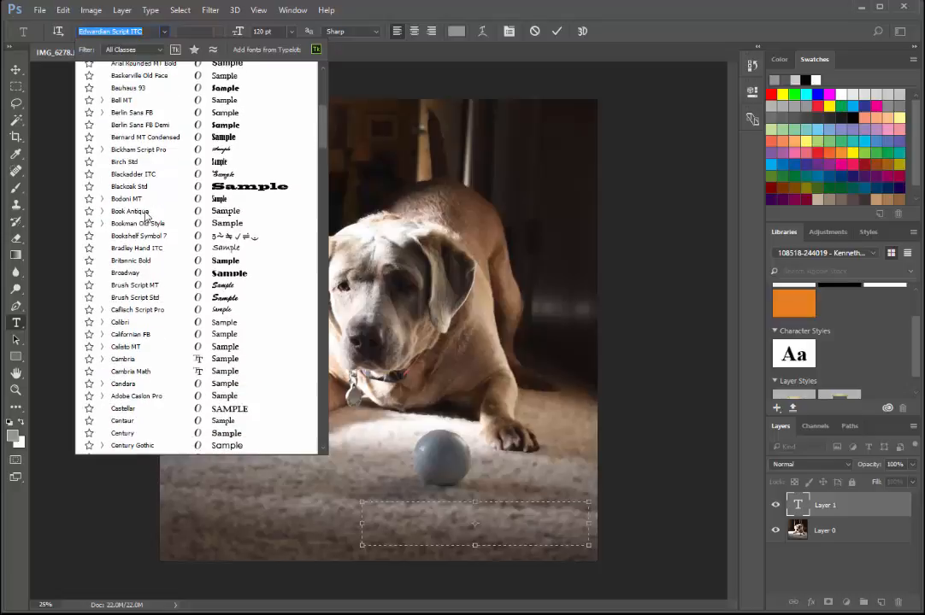
pyautogui.scroll(-3)
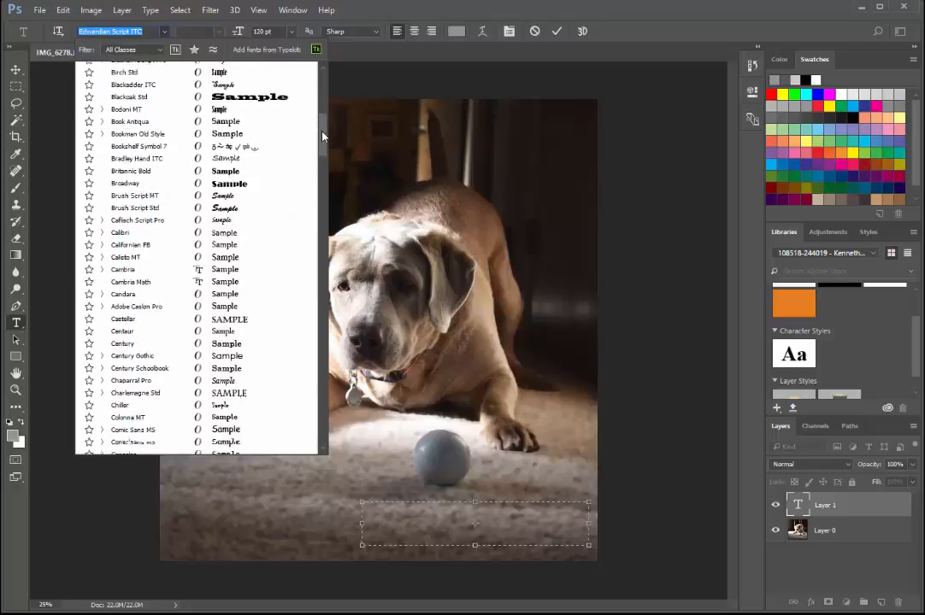
pyautogui.scroll(-3)
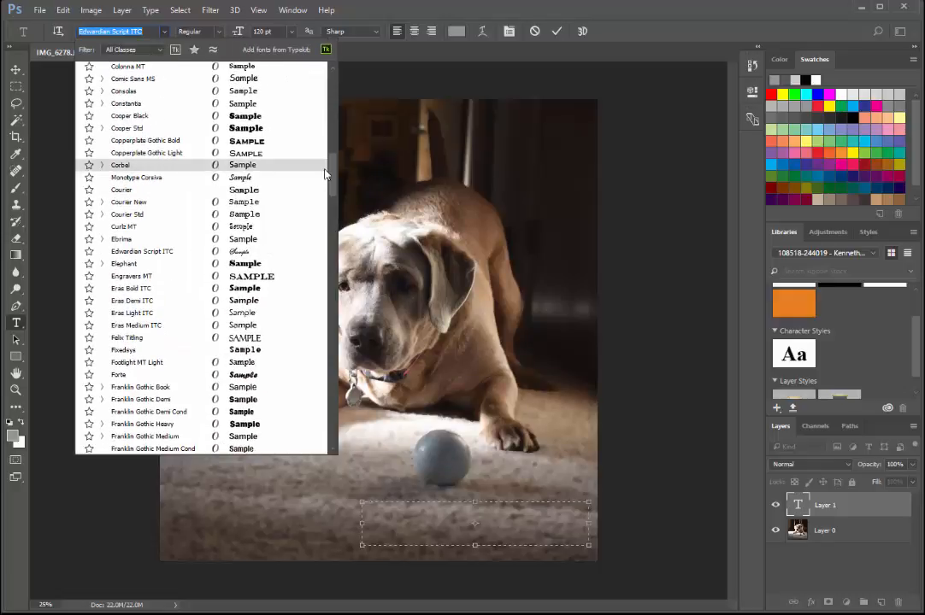
pyautogui.click(142, 251)
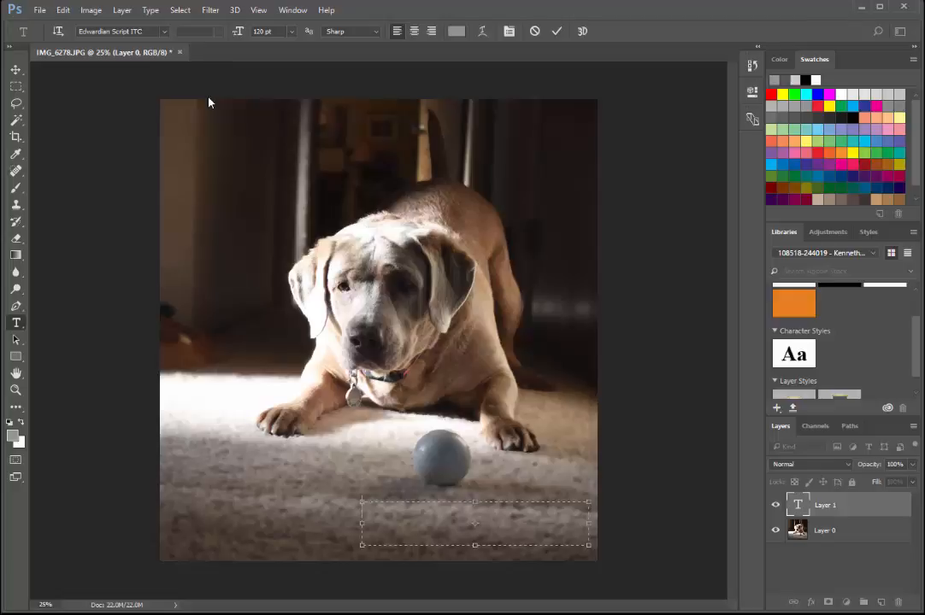
pyautogui.moveTo(294, 87)
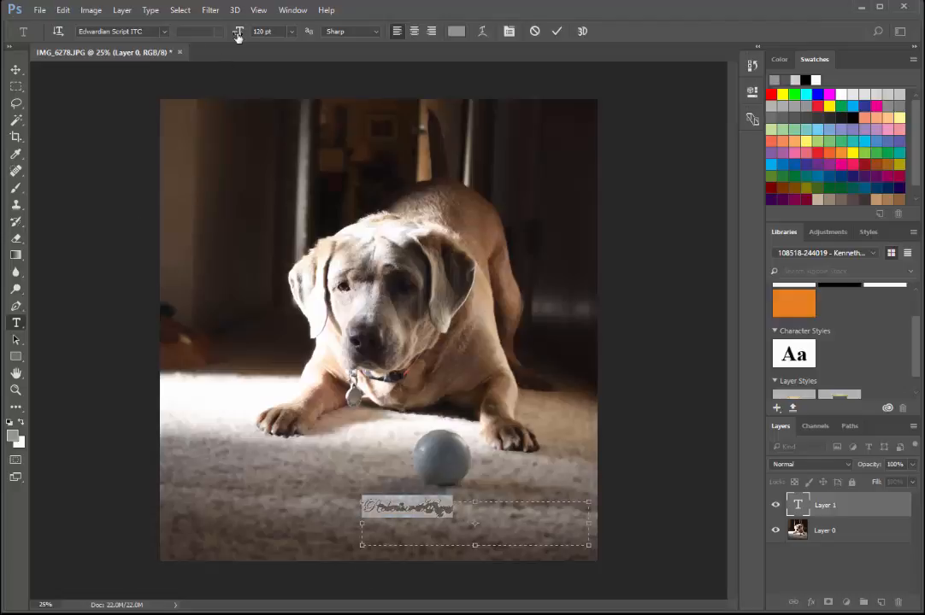
# Select all of the signature text and raise its font size
pyautogui.tripleClick(263, 31)
pyautogui.write('200')
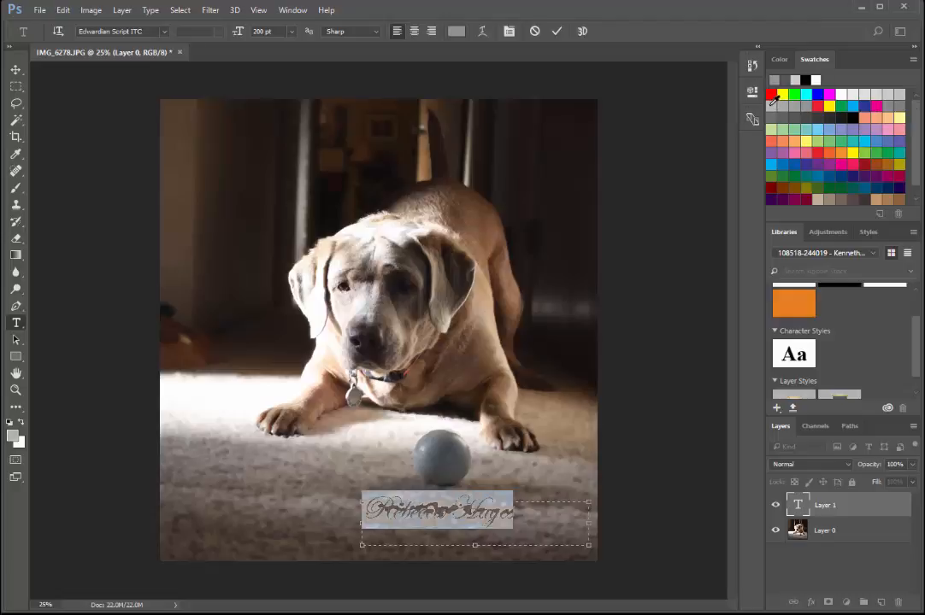
pyautogui.click(814, 103)
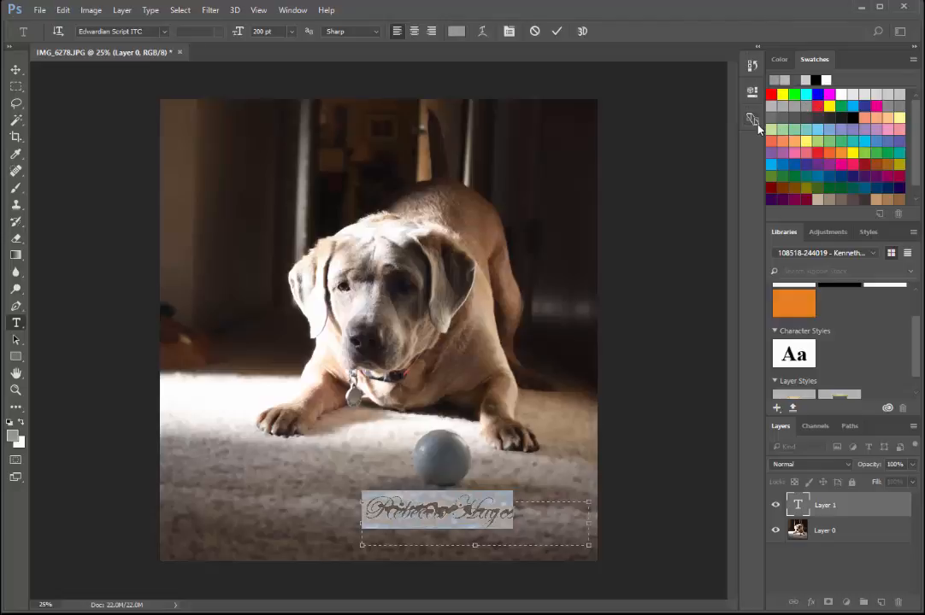
pyautogui.moveTo(773, 116)
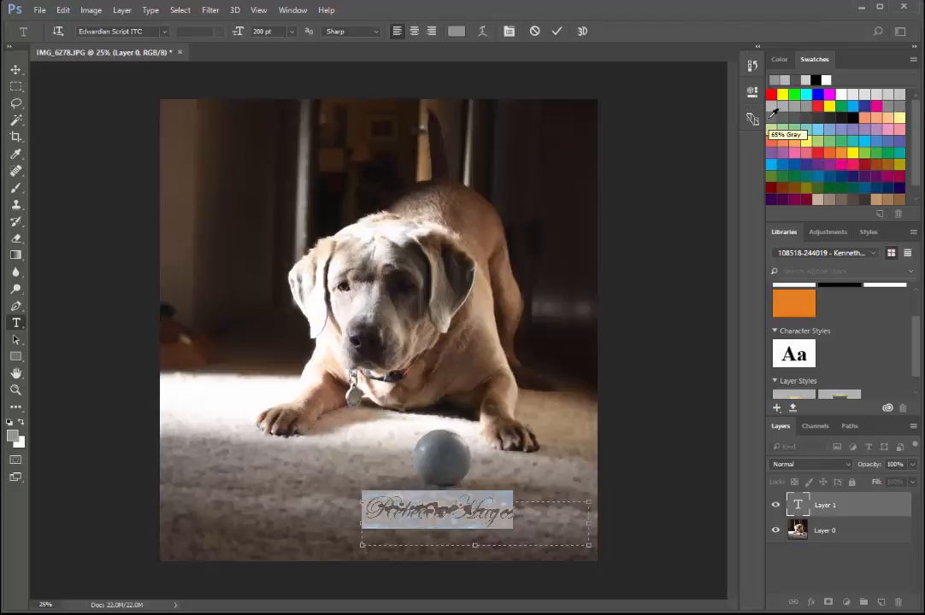
pyautogui.moveTo(814, 105)
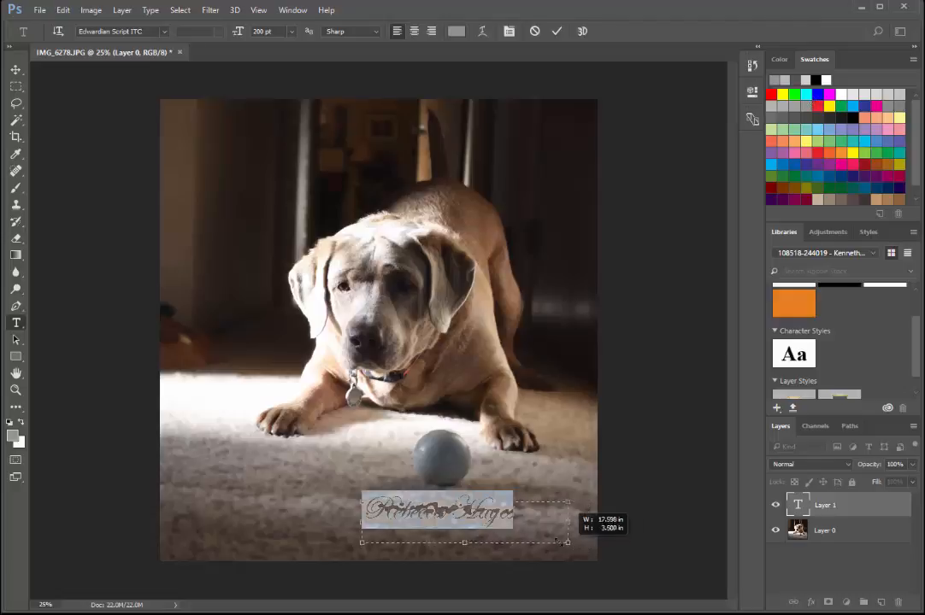
pyautogui.moveTo(571, 544); pyautogui.dragTo(522, 532)
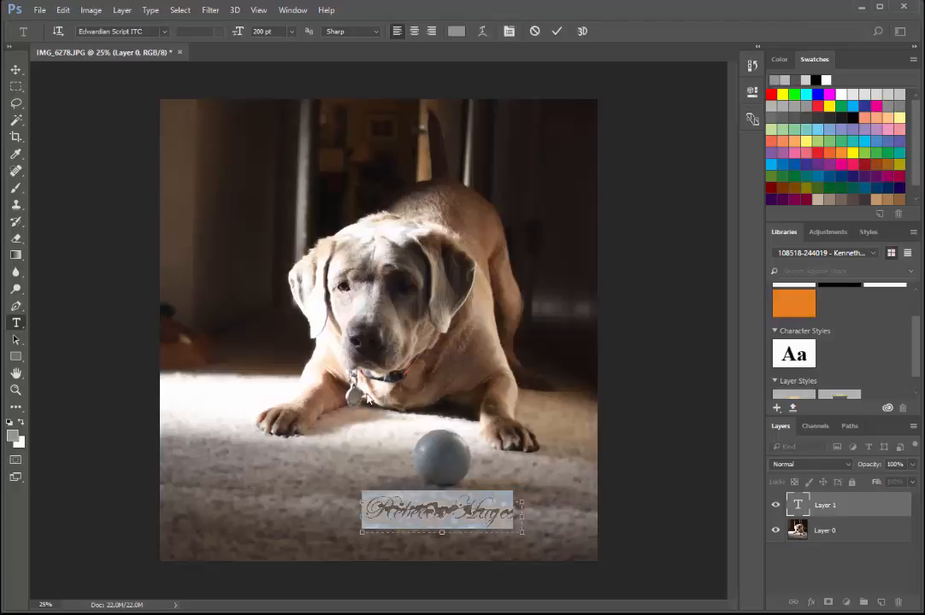
pyautogui.moveTo(311, 526)
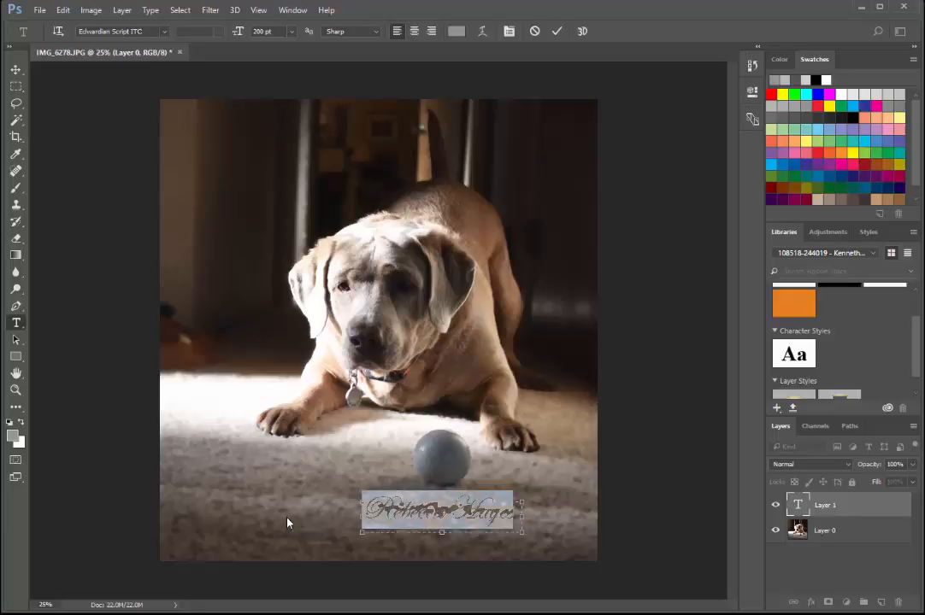
pyautogui.click(557, 31)
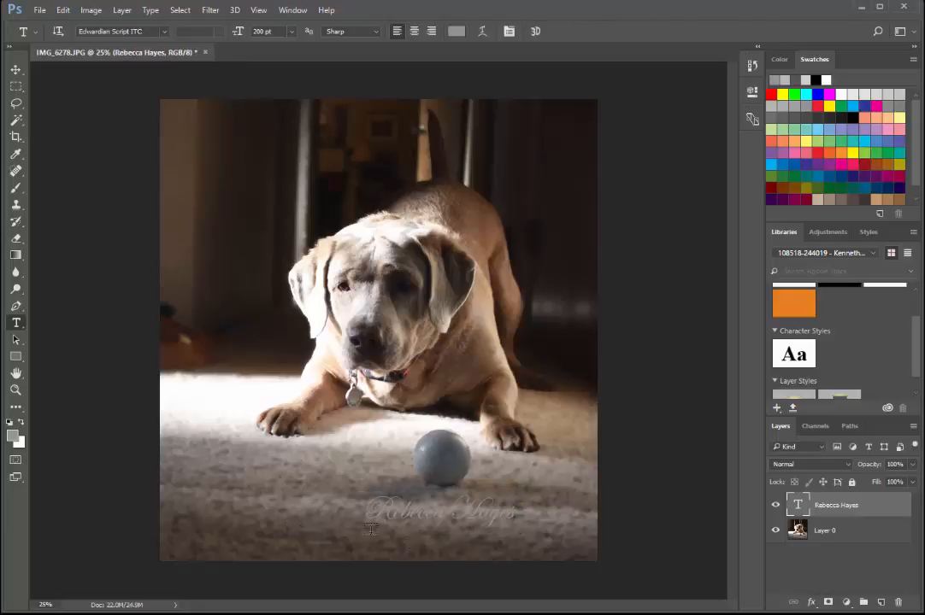
pyautogui.click(13, 70)
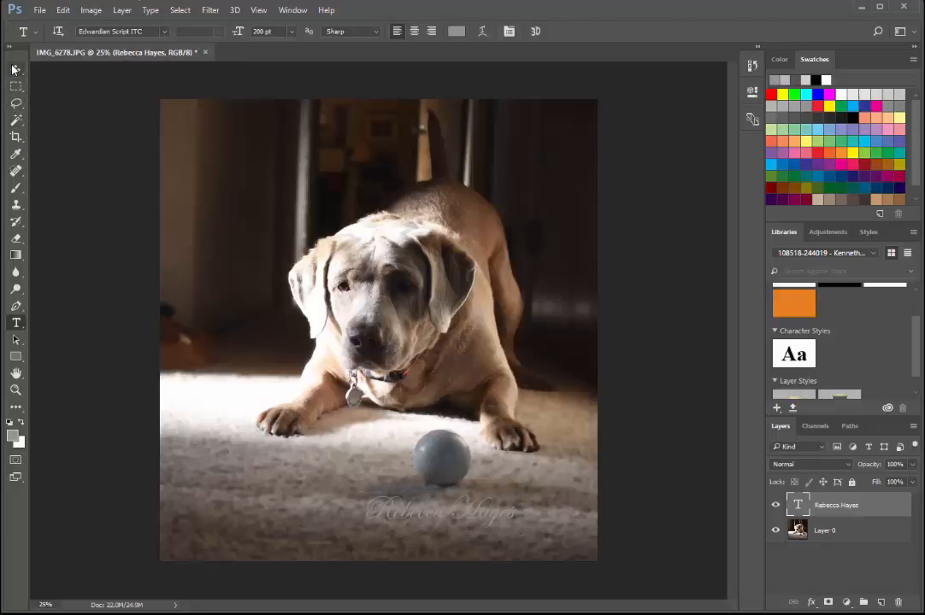
pyautogui.click(15, 68)
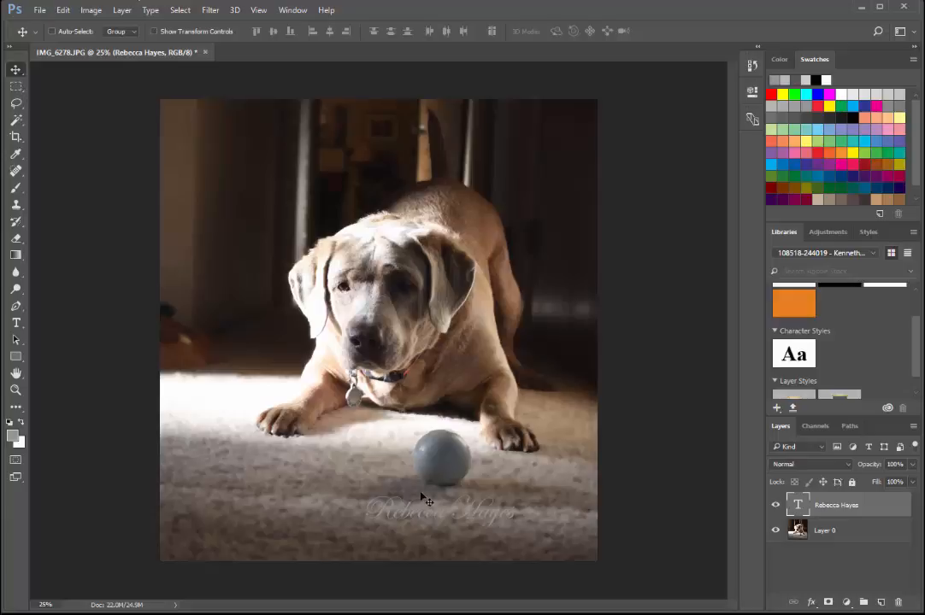
# Drag the signature layer into the photo's bottom right corner
pyautogui.moveTo(428, 509); pyautogui.dragTo(469, 533)
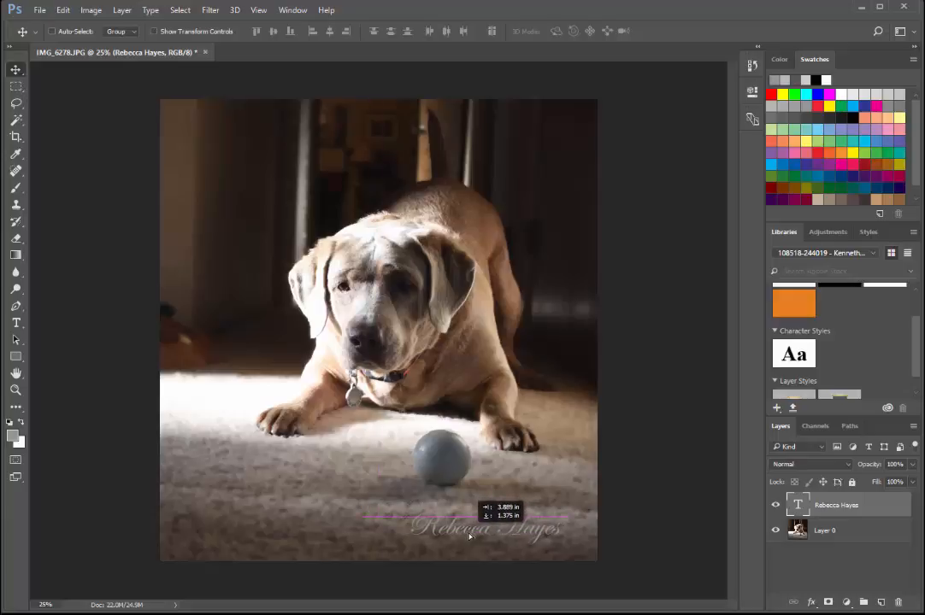
pyautogui.moveTo(487, 527); pyautogui.dragTo(509, 537)
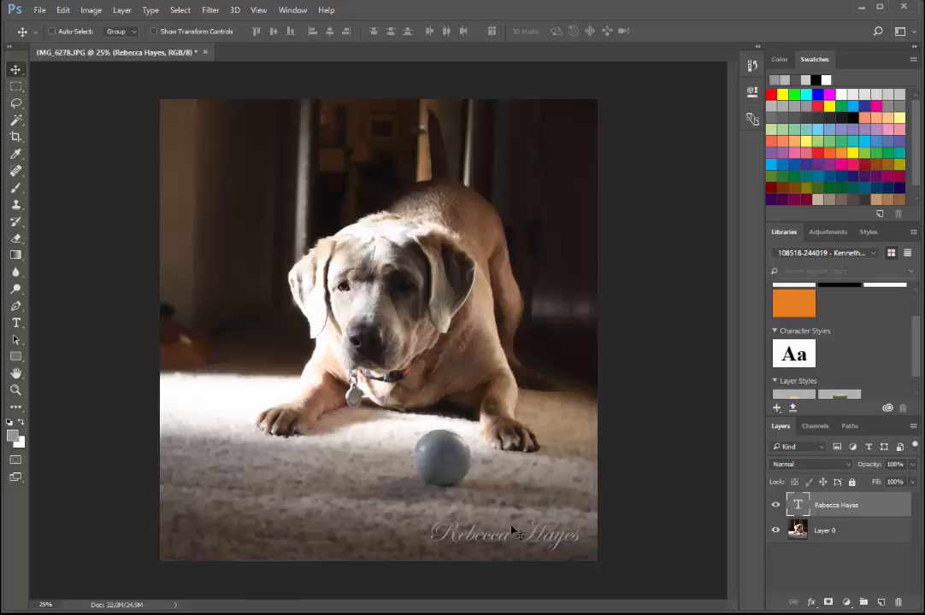
pyautogui.moveTo(520, 523)
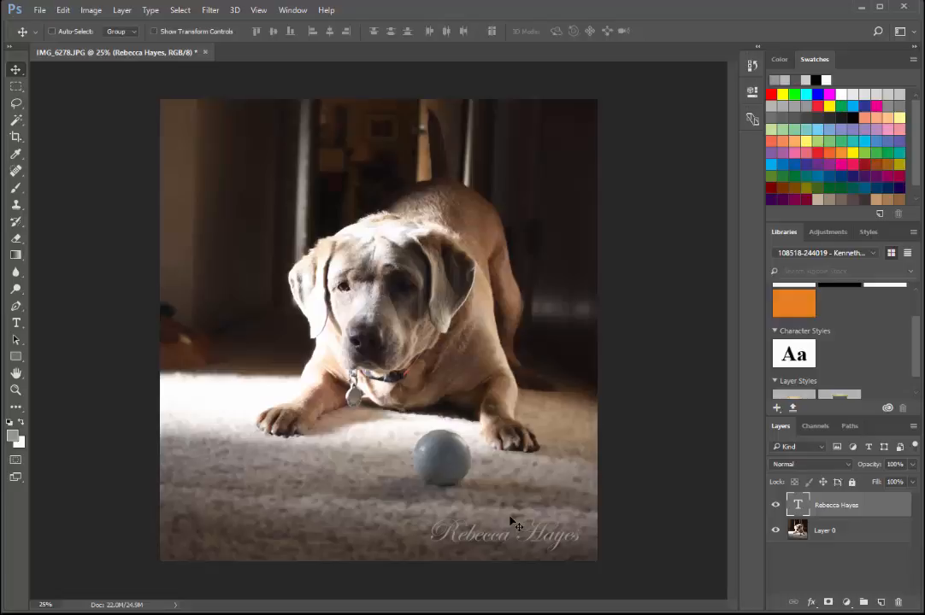
pyautogui.moveTo(619, 554)
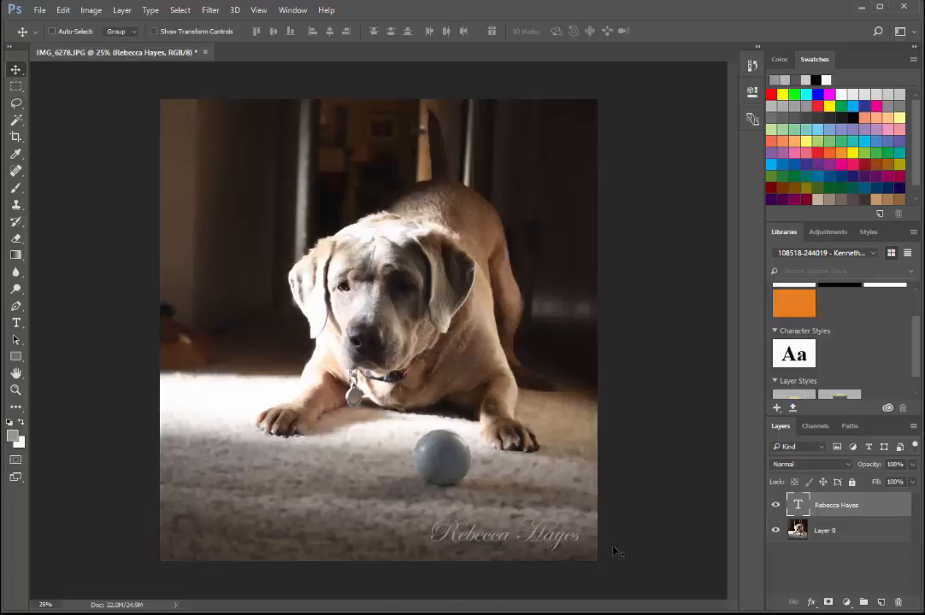
pyautogui.moveTo(517, 562)
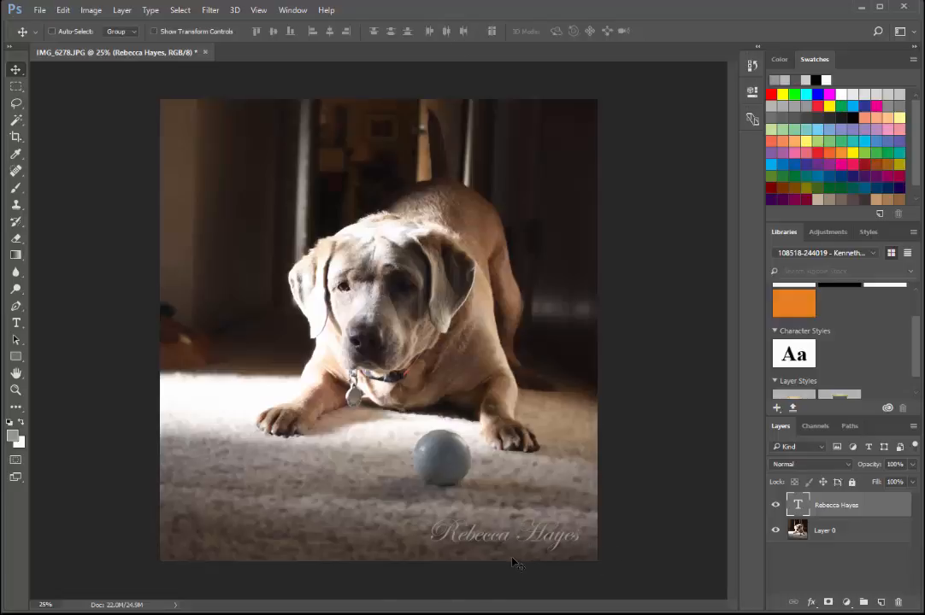
pyautogui.moveTo(440, 564)
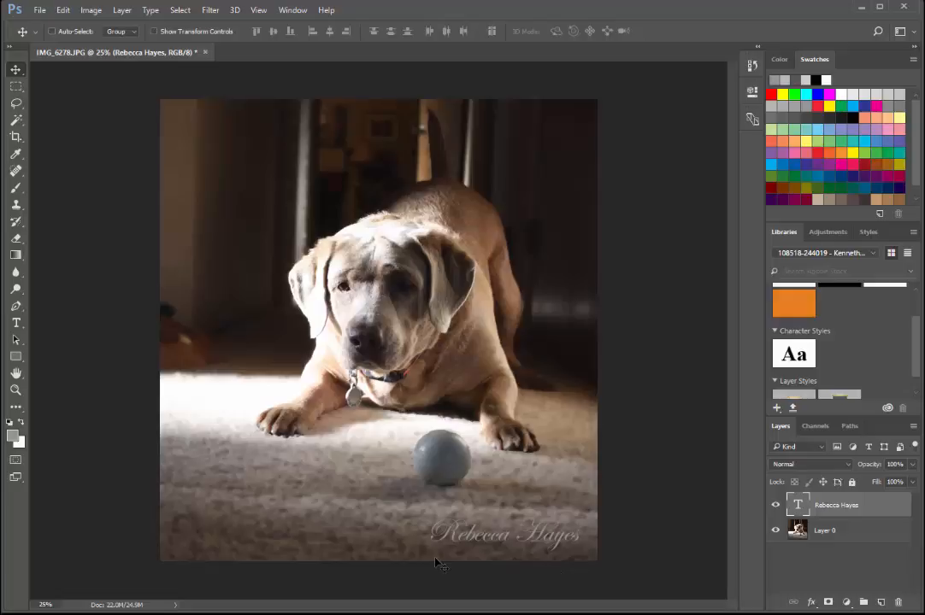
pyautogui.moveTo(431, 550)
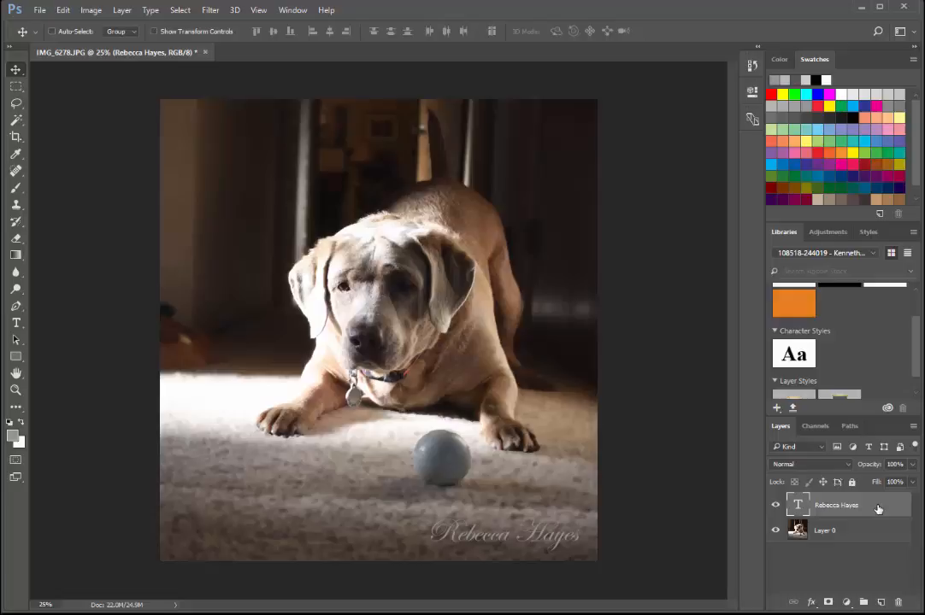
# Apply a Bevel & Emboss layer style to the signature layer
pyautogui.doubleClick(836, 506)
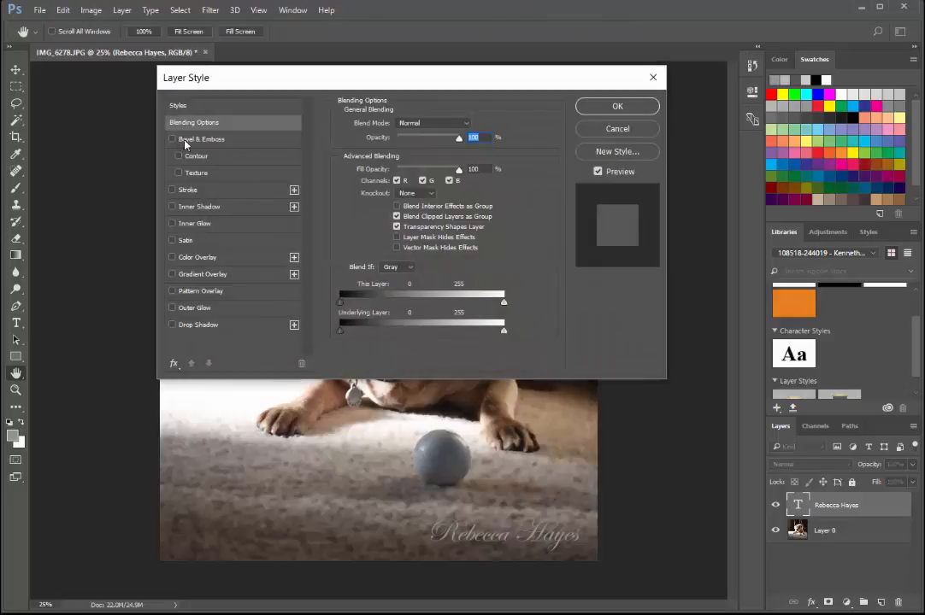
pyautogui.click(173, 139)
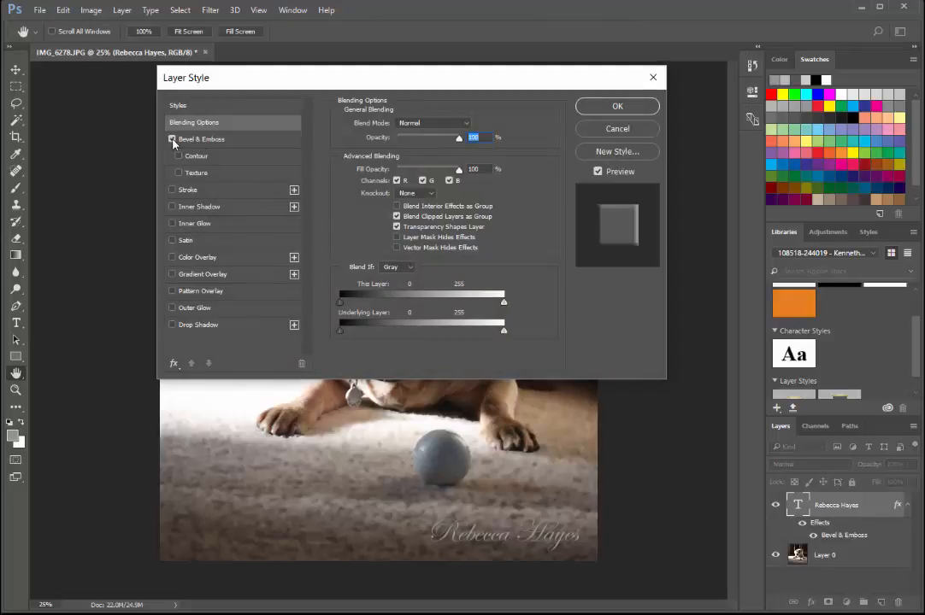
pyautogui.click(171, 139)
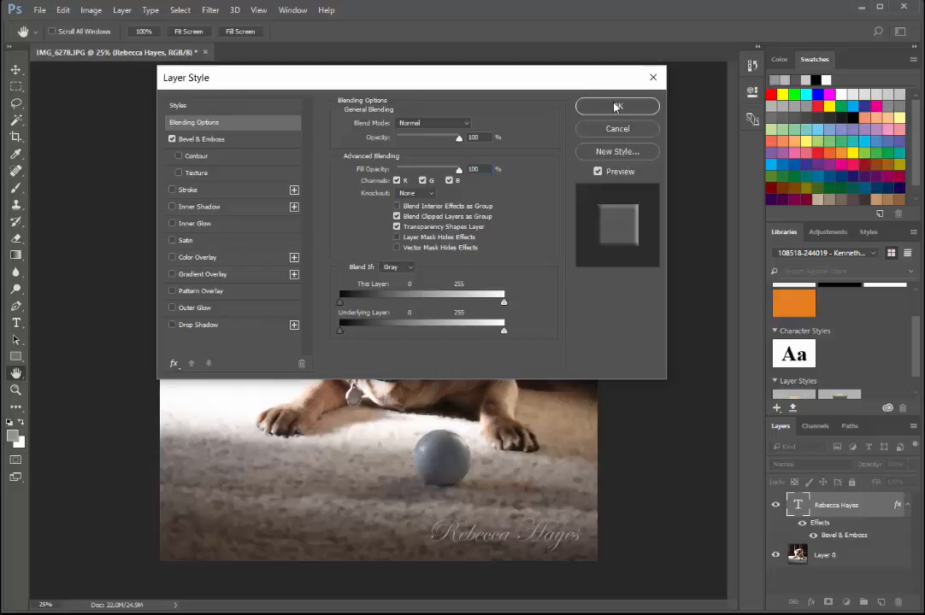
pyautogui.click(617, 106)
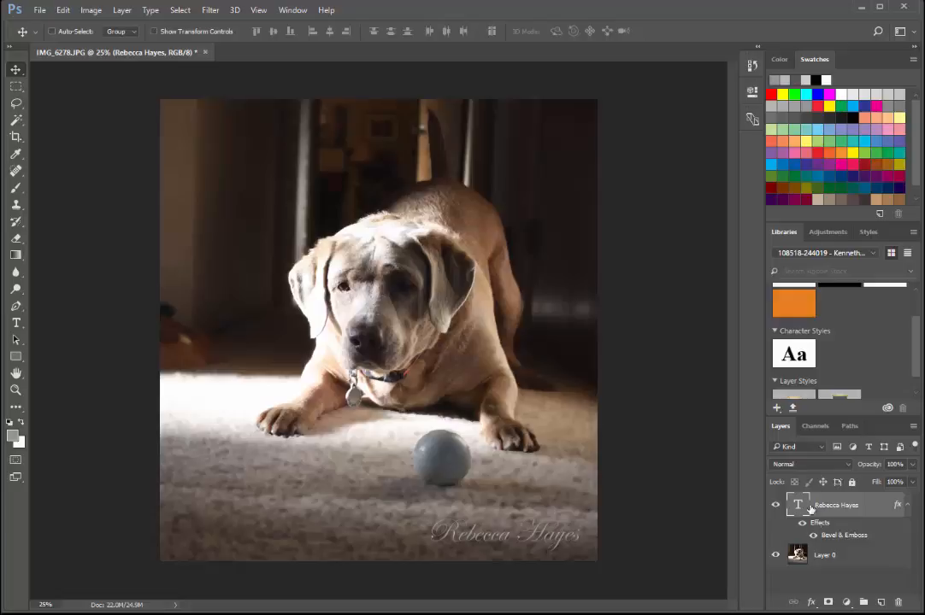
pyautogui.moveTo(834, 516)
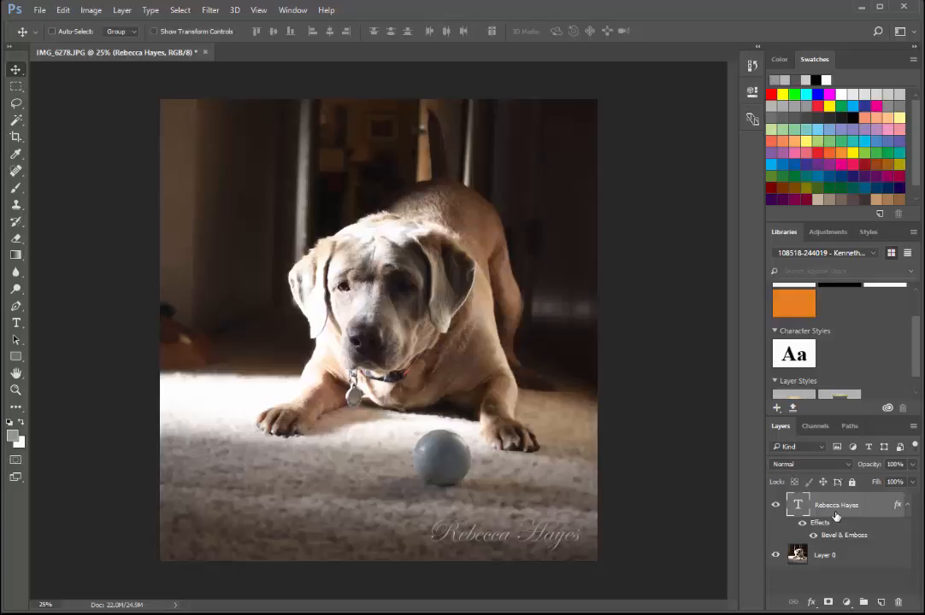
# Change the signature layer's blend mode from Normal to Hard Light
pyautogui.click(807, 465)
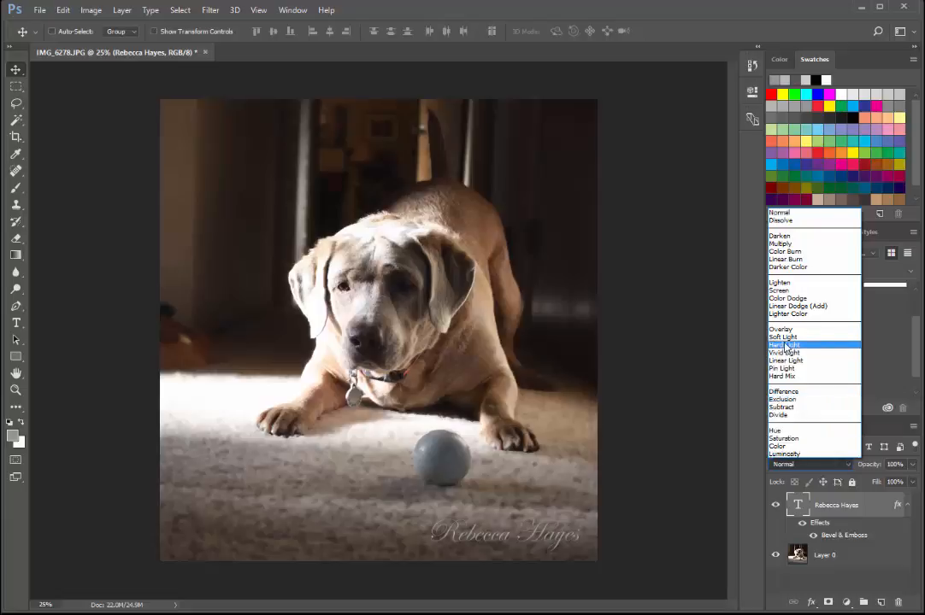
pyautogui.click(783, 344)
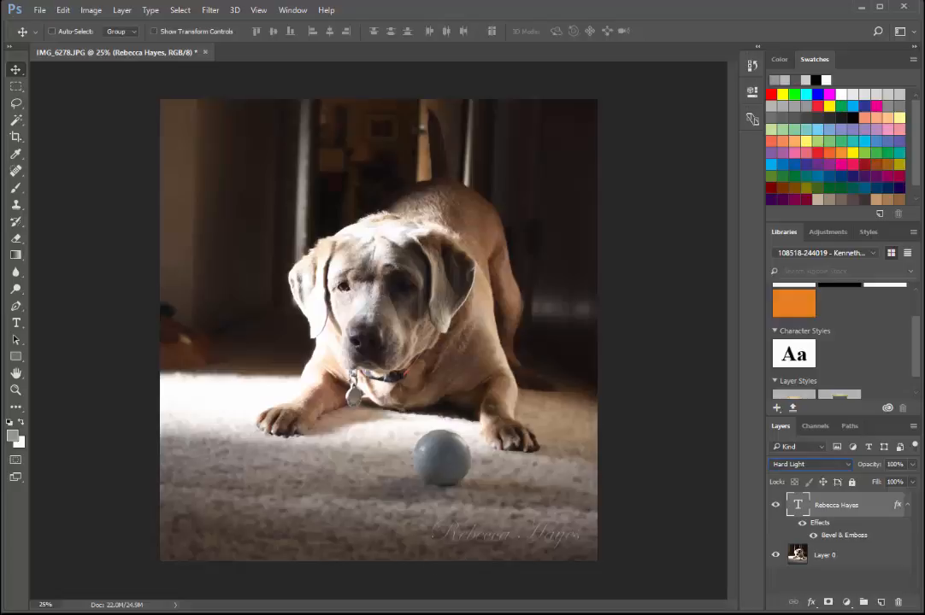
pyautogui.moveTo(595, 475)
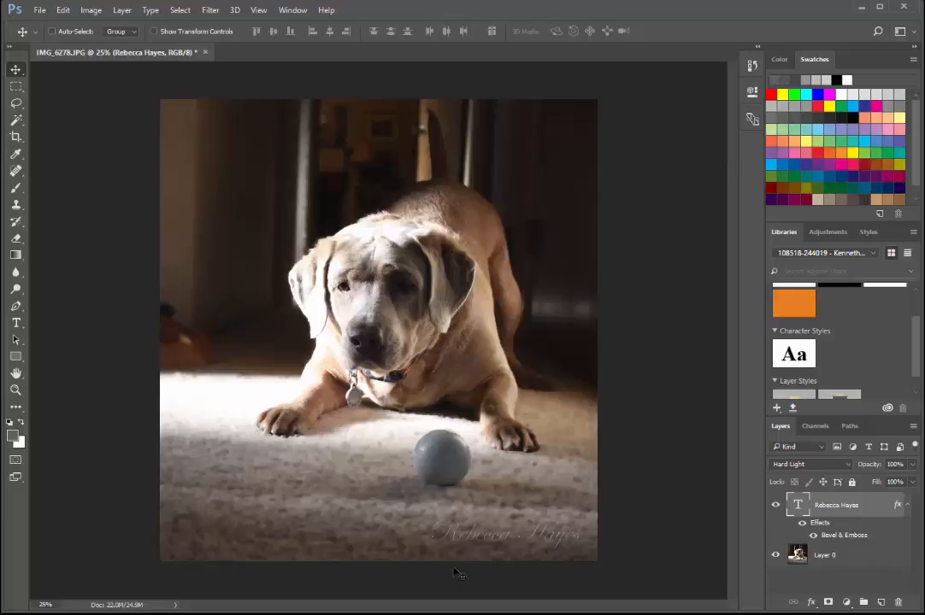
pyautogui.moveTo(3, 294)
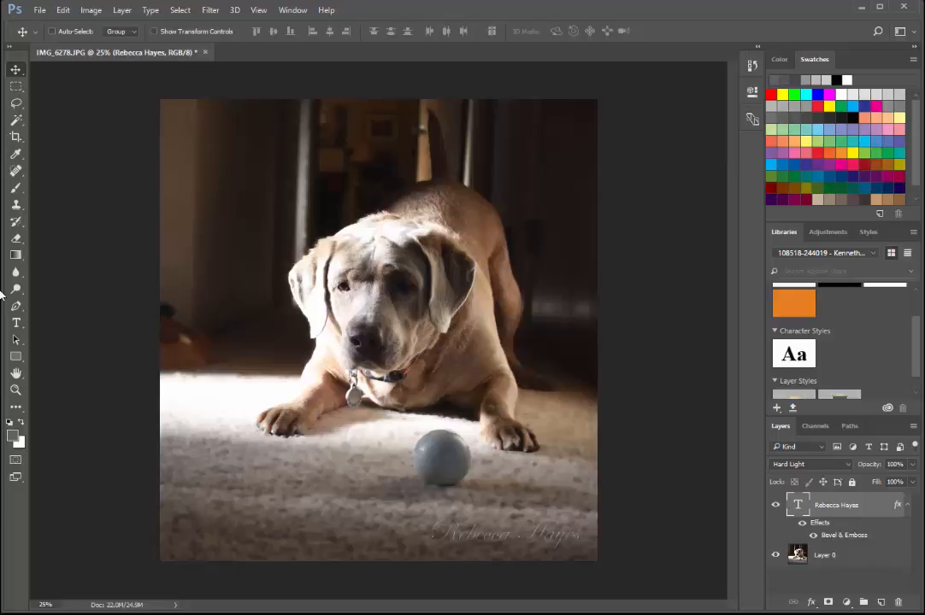
# Reopen the signature text with the Type tool, ready to recolour it
pyautogui.click(15, 323)
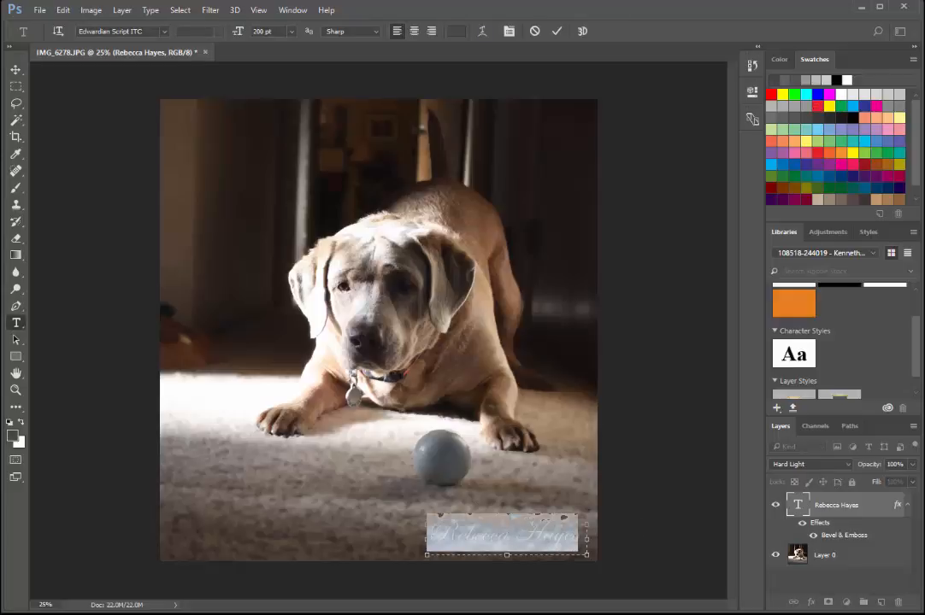
pyautogui.moveTo(215, 502)
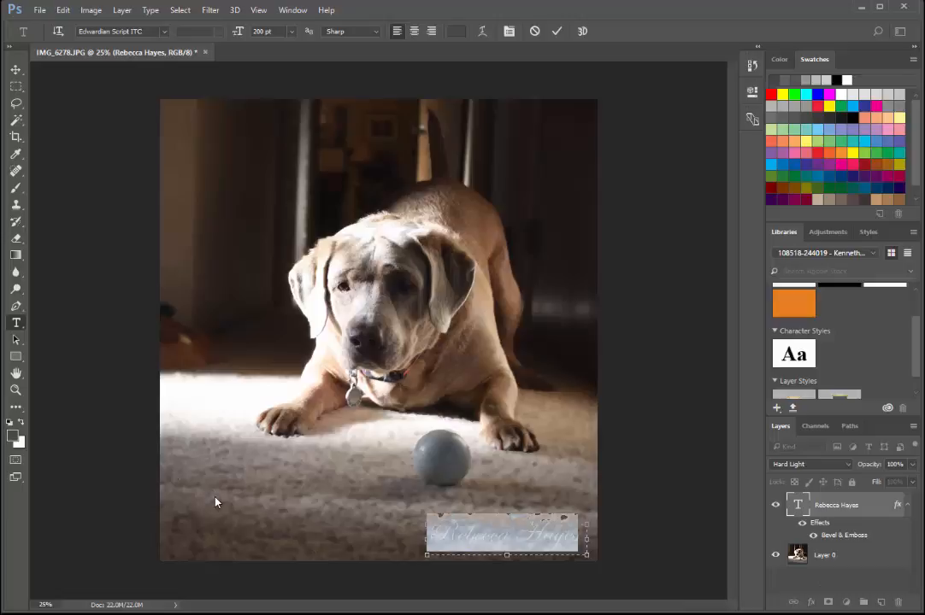
pyautogui.click(557, 31)
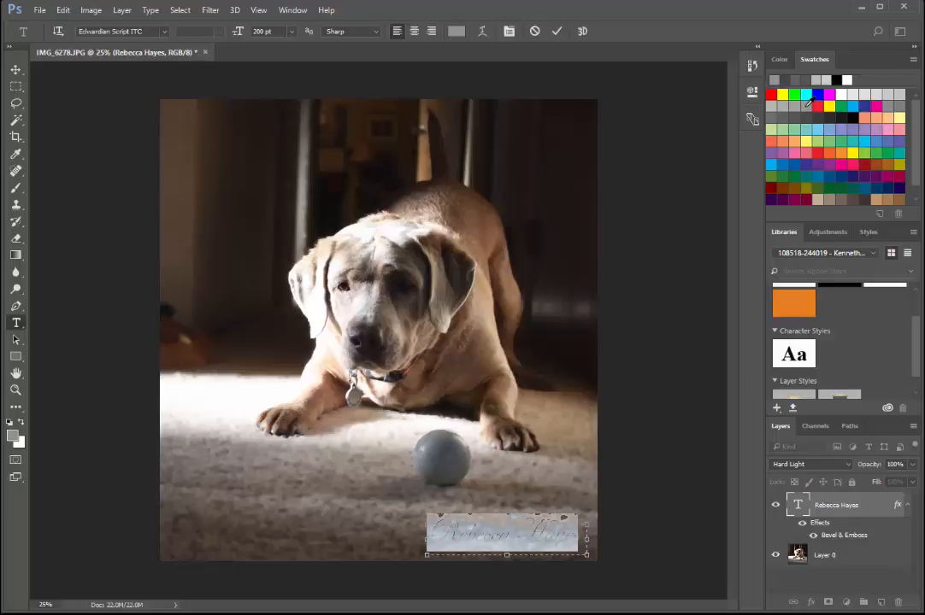
pyautogui.moveTo(809, 106)
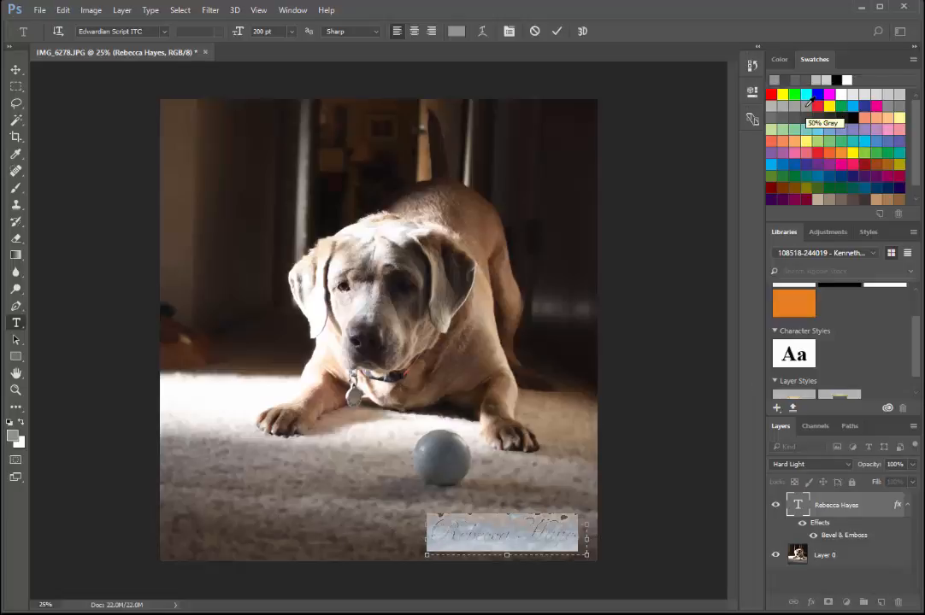